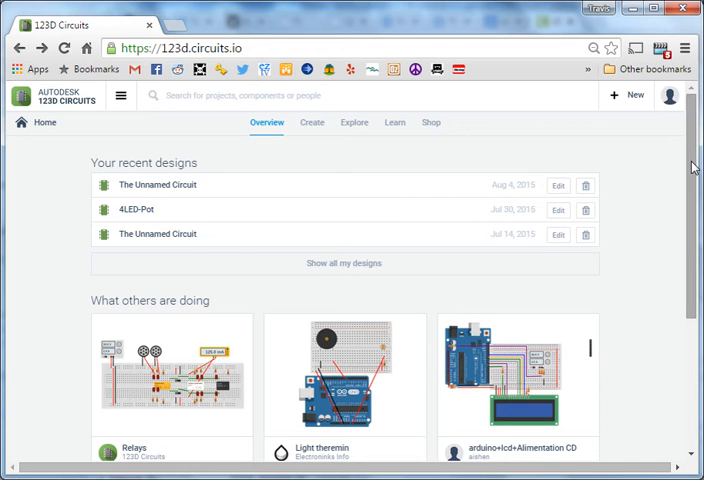
{"action": "mouse_move", "coordinate": [644, 198]}
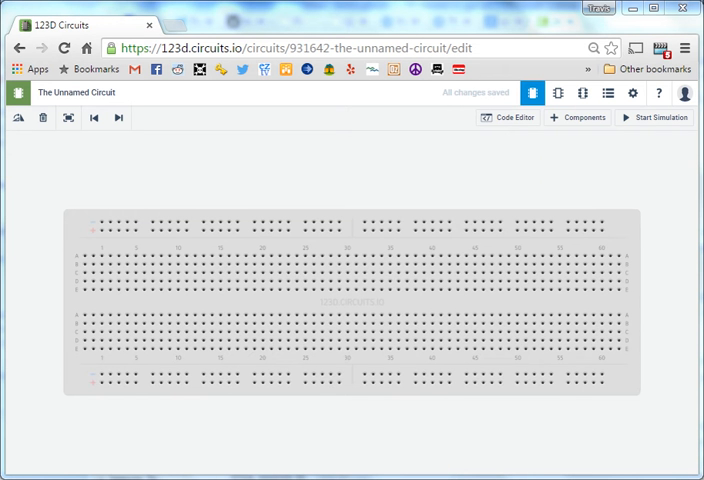
{"action": "mouse_move", "coordinate": [76, 280]}
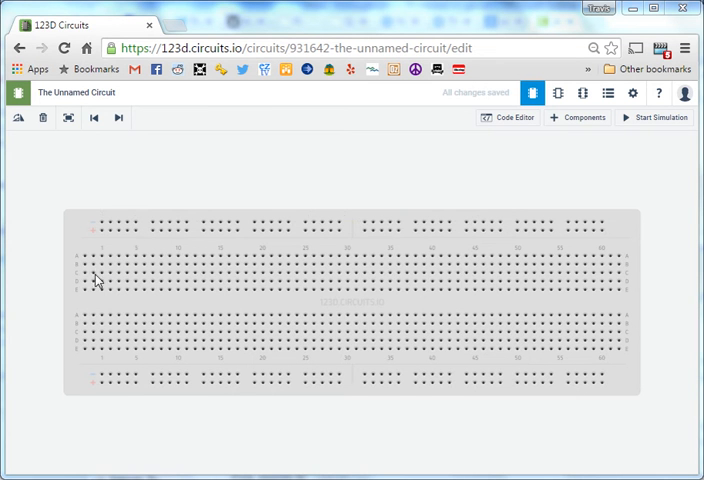
{"action": "mouse_move", "coordinate": [88, 300]}
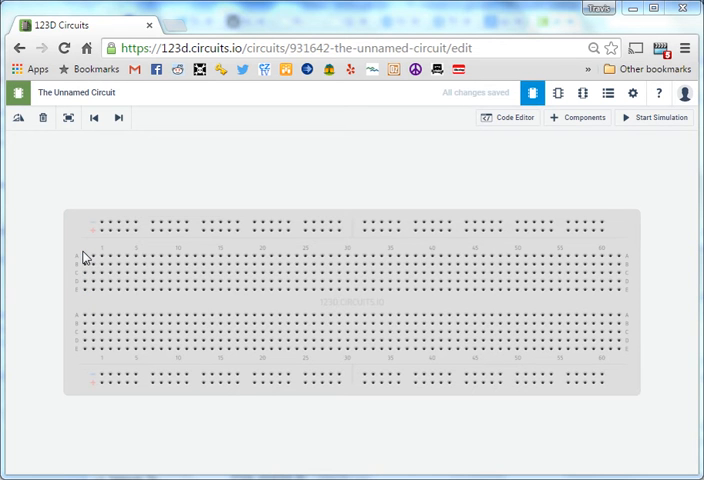
{"action": "left_click", "coordinate": [92, 258]}
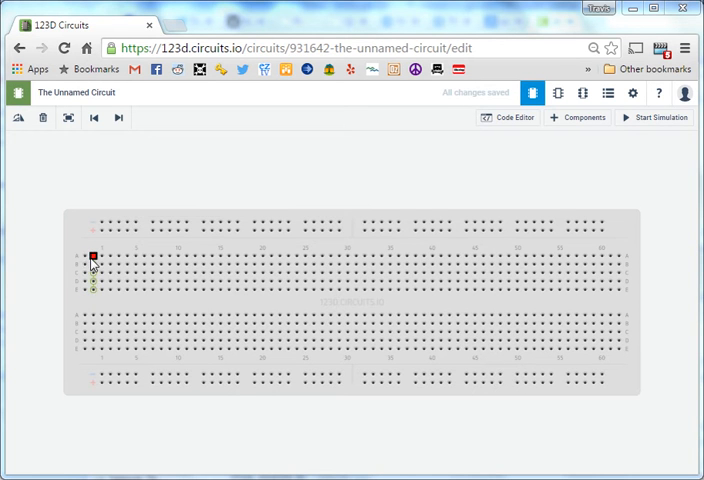
{"action": "left_click_drag", "start_coordinate": [88, 258], "coordinate": [88, 290]}
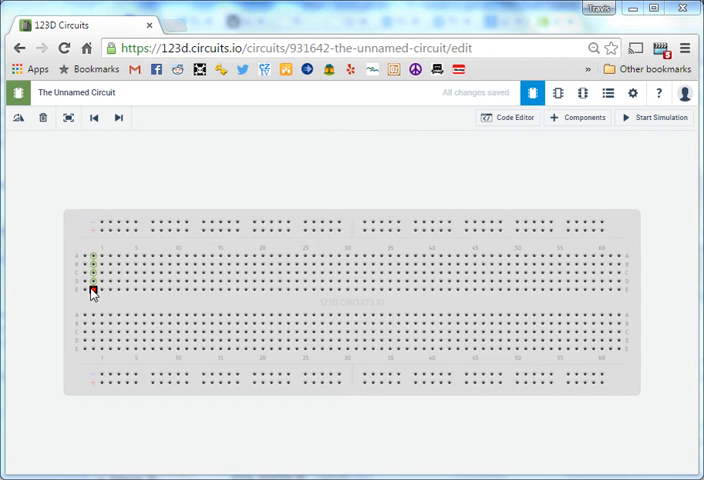
{"action": "left_click_drag", "start_coordinate": [92, 292], "coordinate": [92, 256]}
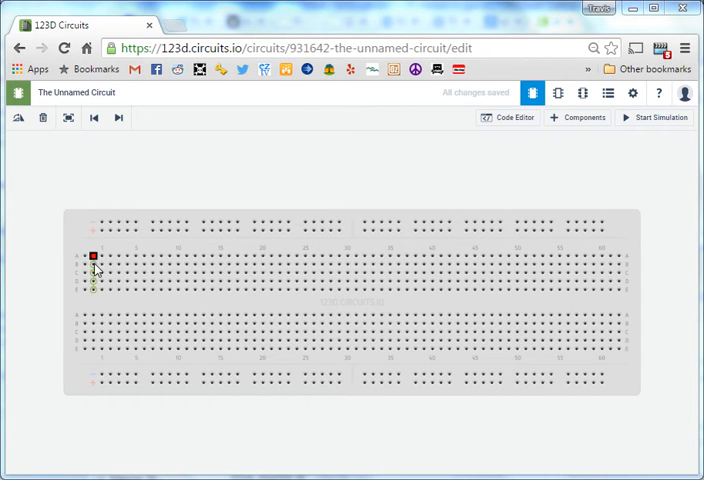
{"action": "left_click_drag", "start_coordinate": [92, 256], "coordinate": [100, 292]}
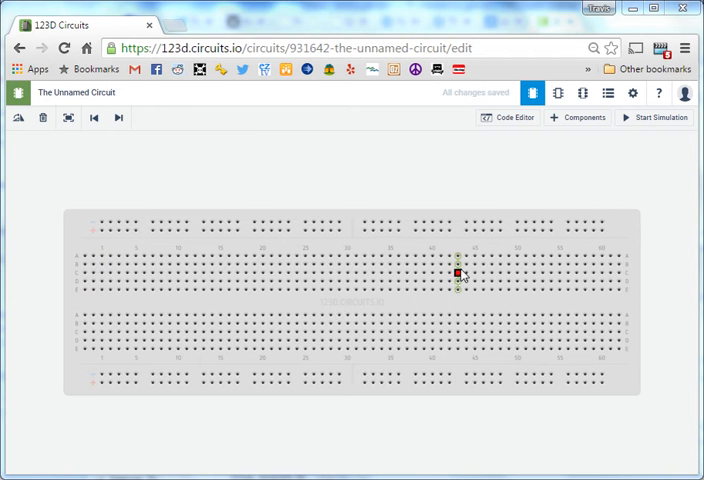
{"action": "left_click_drag", "start_coordinate": [458, 276], "coordinate": [116, 276]}
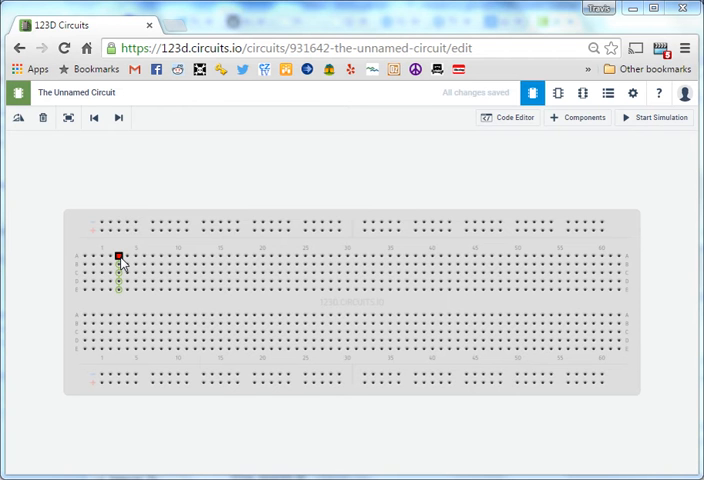
{"action": "left_click_drag", "start_coordinate": [118, 258], "coordinate": [118, 276]}
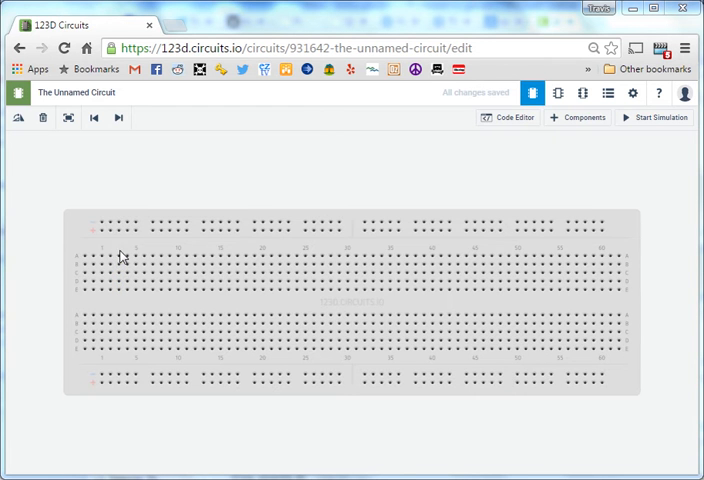
{"action": "mouse_move", "coordinate": [110, 246]}
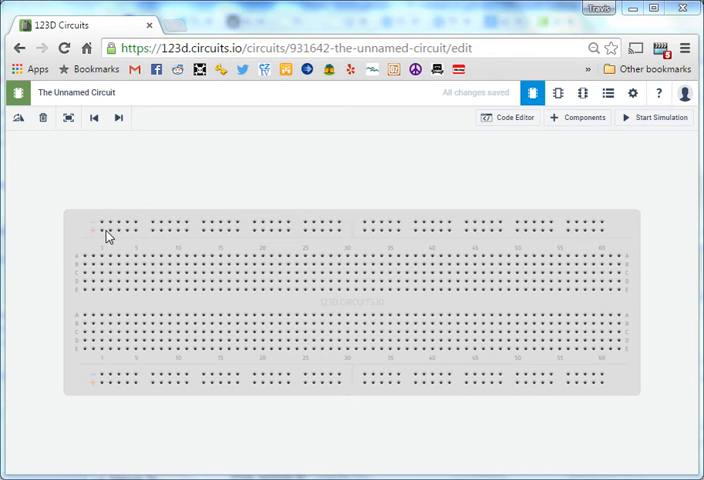
{"action": "mouse_move", "coordinate": [118, 272]}
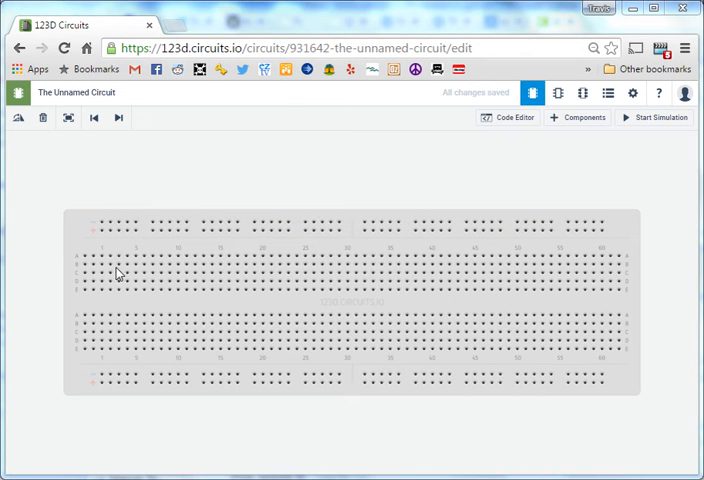
{"action": "mouse_move", "coordinate": [108, 228]}
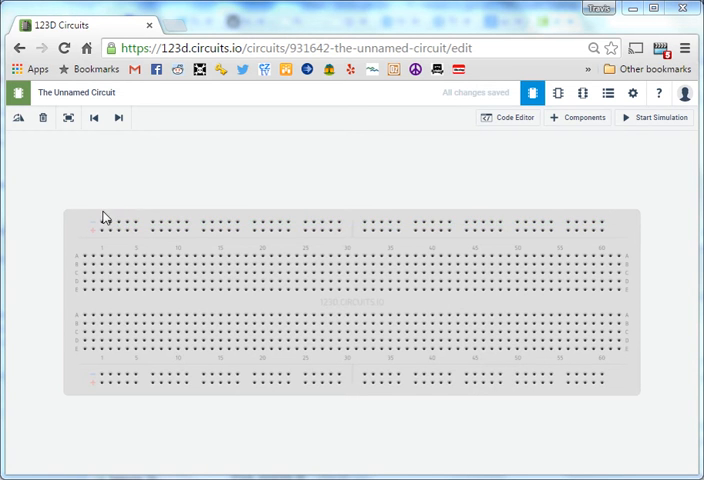
{"action": "mouse_move", "coordinate": [500, 168]}
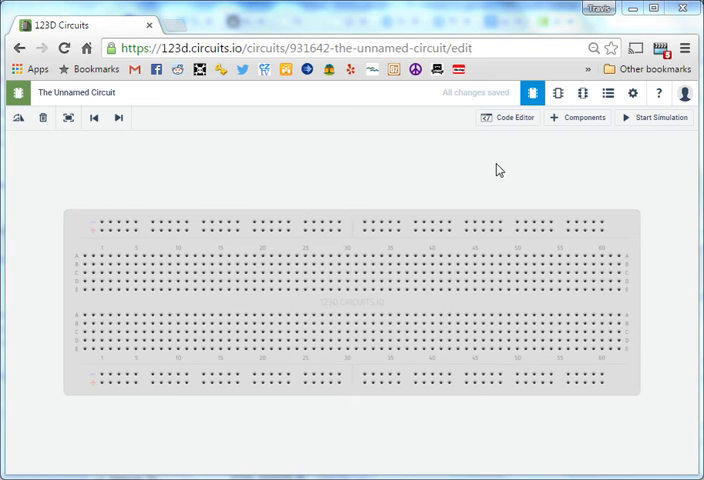
{"action": "mouse_move", "coordinate": [578, 116]}
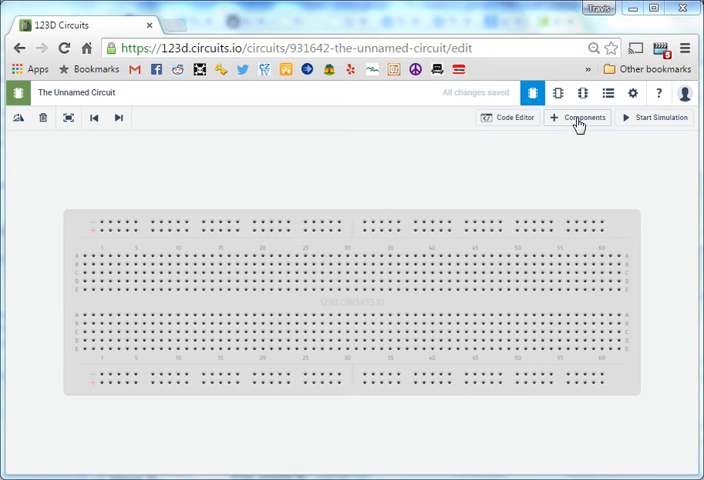
- Drag a red LED and a resistor from the Components library onto the breadboard's left side
{"action": "left_click", "coordinate": [578, 116]}
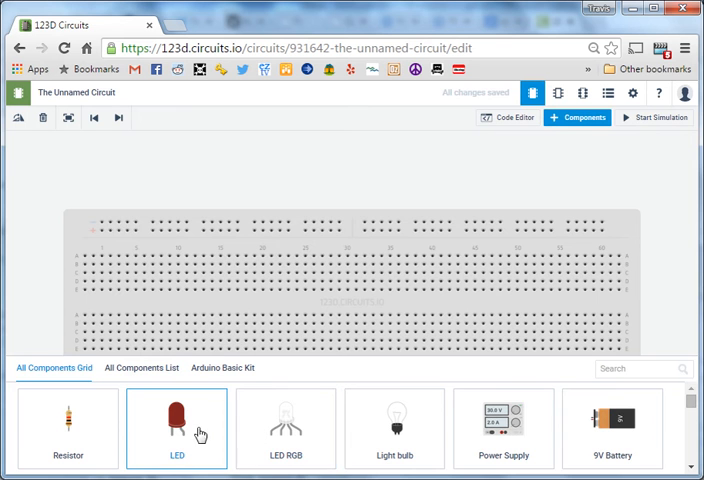
{"action": "mouse_move", "coordinate": [190, 250]}
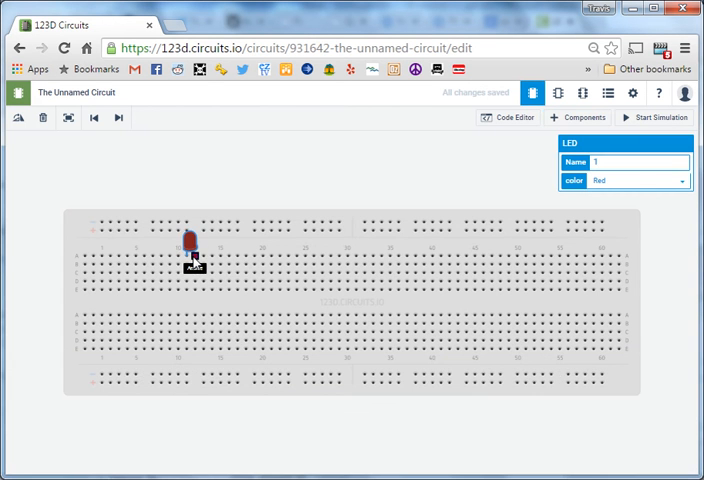
{"action": "left_click", "coordinate": [576, 116]}
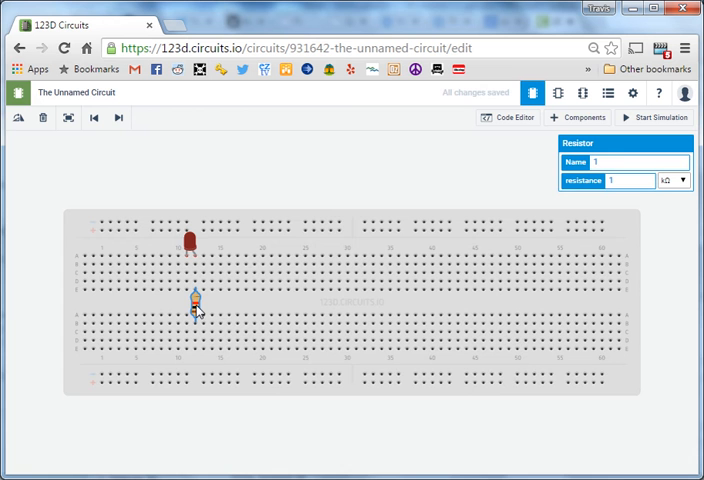
- Reopen the Components library and zoom in on the LED's two legs near column 10
{"action": "left_click", "coordinate": [576, 116]}
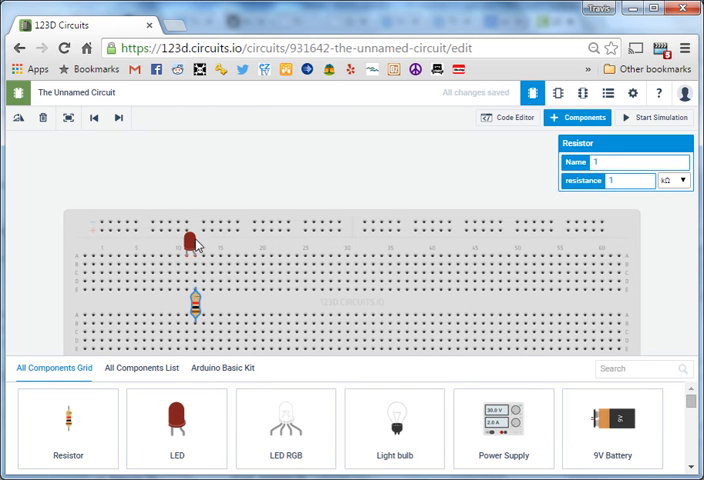
{"action": "mouse_move", "coordinate": [180, 254]}
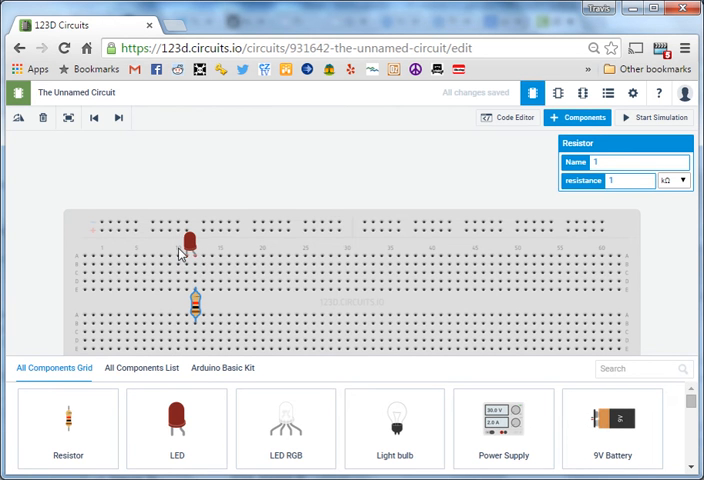
{"action": "scroll", "scroll_direction": "up", "scroll_amount": 3}
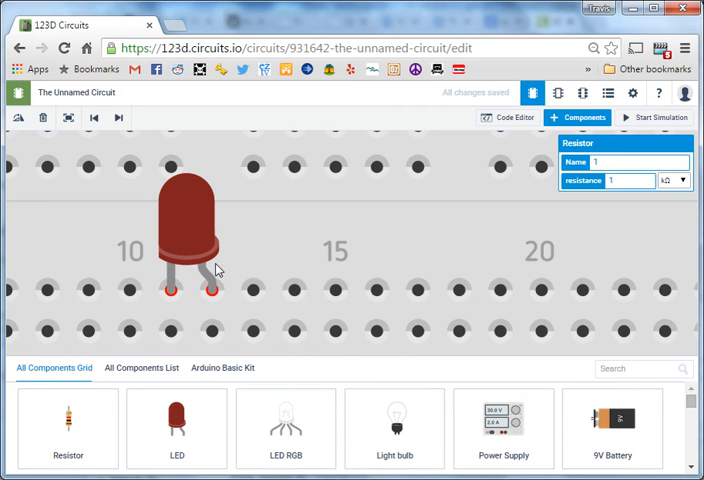
{"action": "mouse_move", "coordinate": [194, 274]}
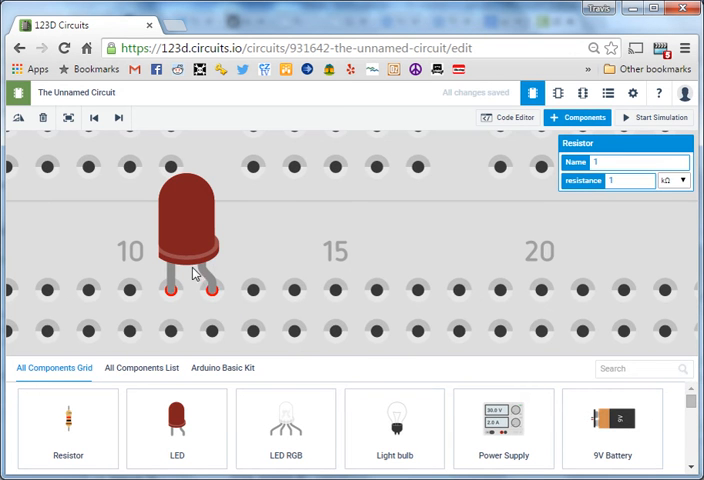
{"action": "mouse_move", "coordinate": [206, 270]}
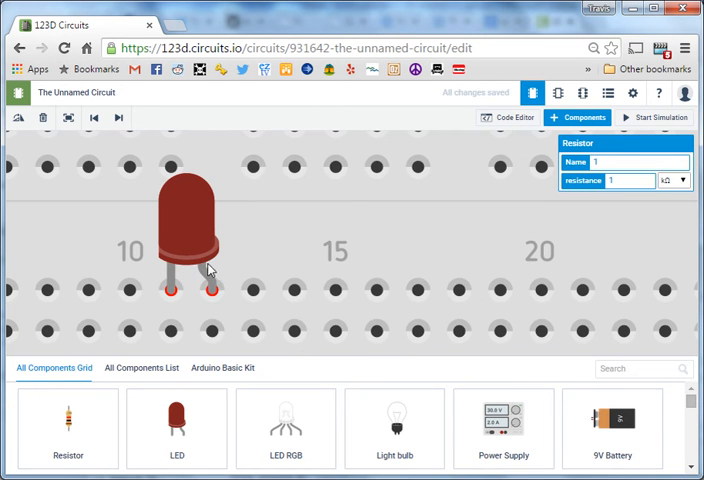
{"action": "mouse_move", "coordinate": [212, 258]}
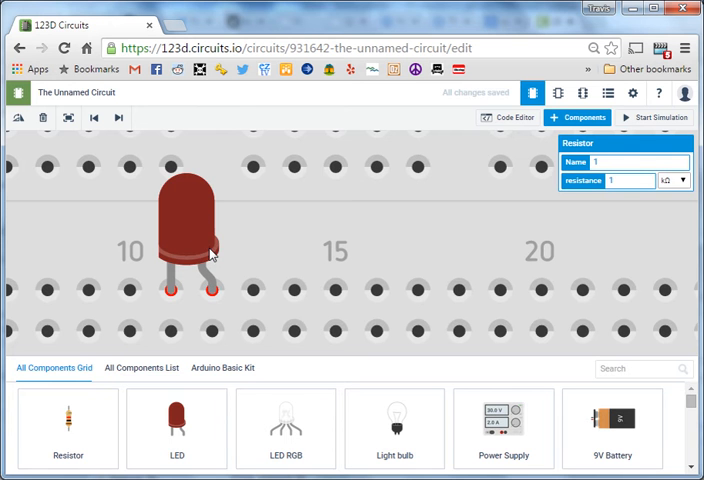
{"action": "mouse_move", "coordinate": [172, 230]}
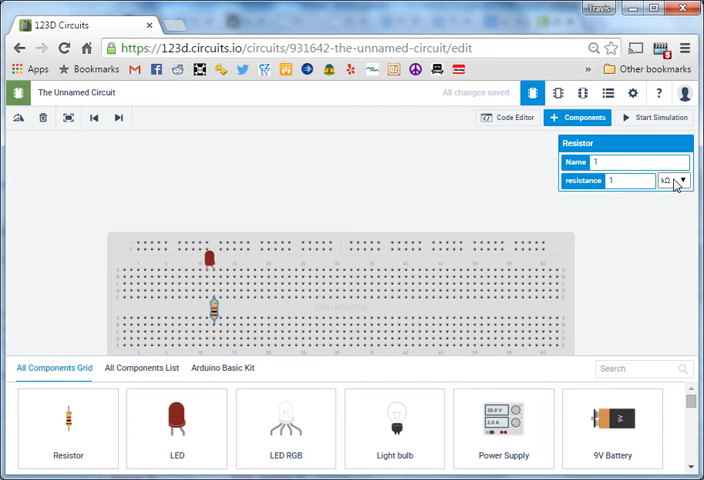
- Change the resistor's value to 330 Ω instead of kΩ in its inspector
{"action": "left_click", "coordinate": [676, 182]}
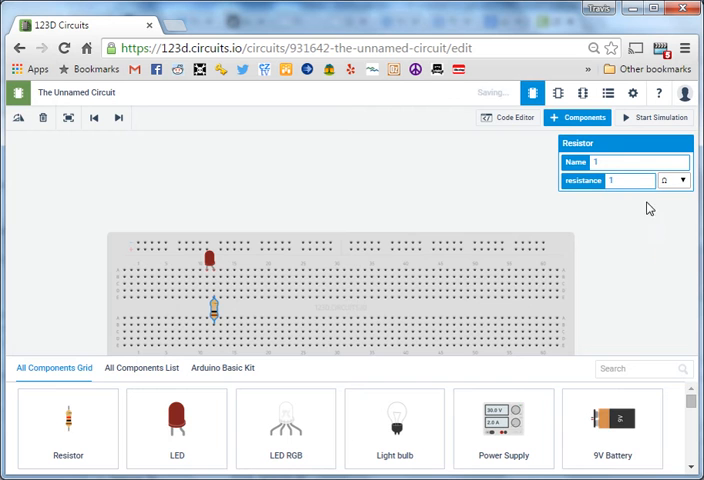
{"action": "left_click", "coordinate": [624, 180]}
{"action": "type", "text": "330"}
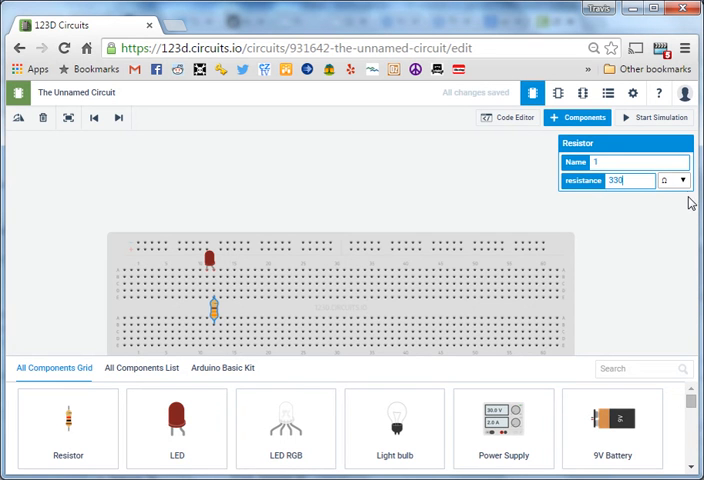
{"action": "mouse_move", "coordinate": [306, 312]}
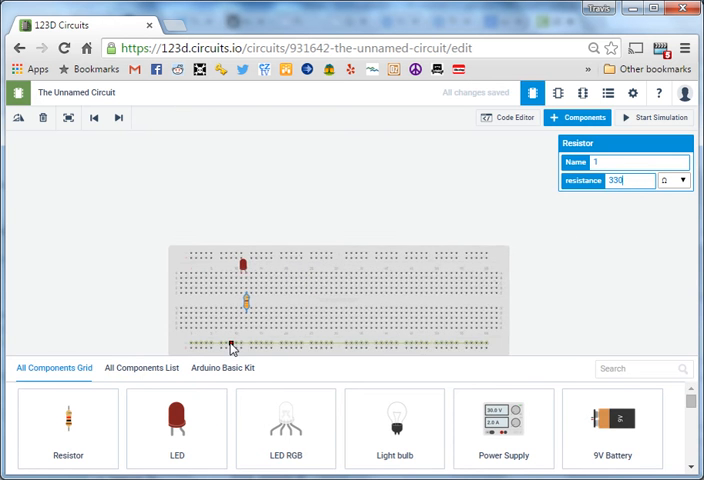
- Place an Arduino Uno from the Components grid onto the canvas below the breadboard
{"action": "scroll", "scroll_direction": "down", "scroll_amount": 3}
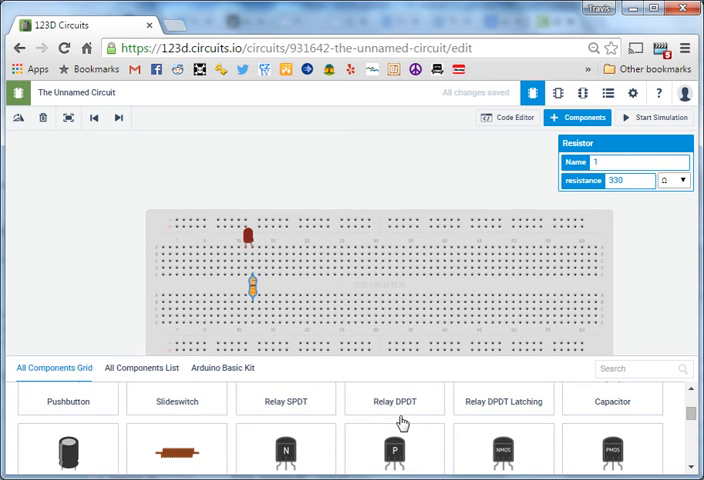
{"action": "scroll", "scroll_direction": "down", "scroll_amount": 3}
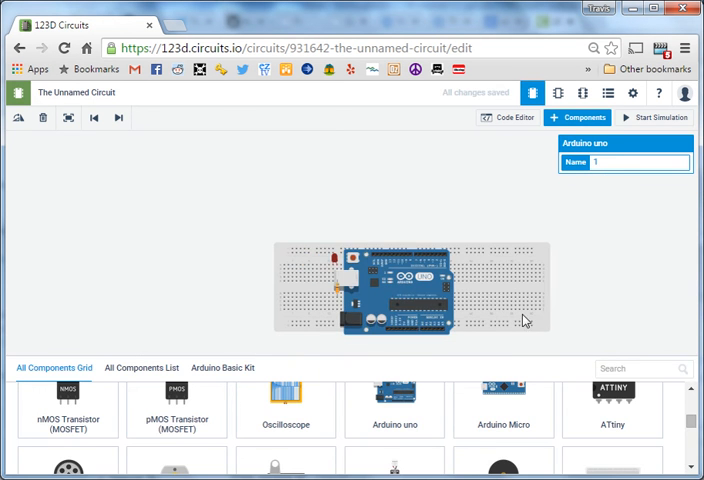
{"action": "left_click", "coordinate": [576, 118]}
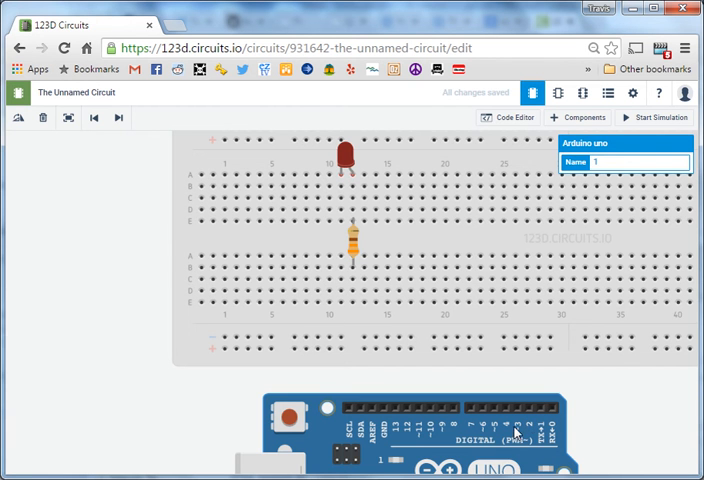
{"action": "mouse_move", "coordinate": [424, 430]}
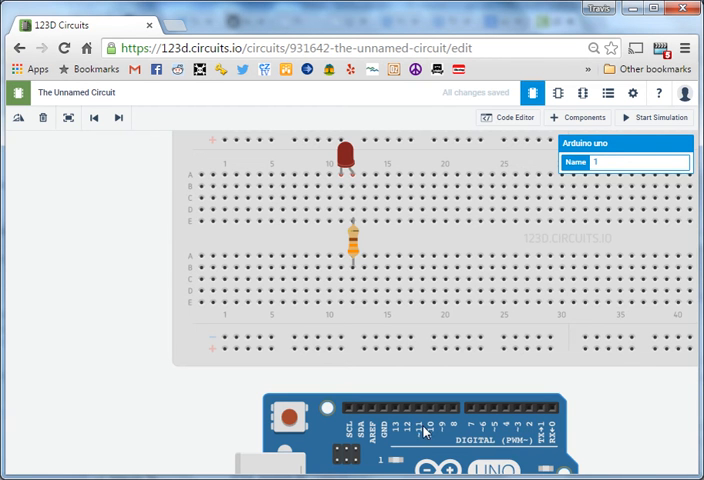
{"action": "mouse_move", "coordinate": [434, 420]}
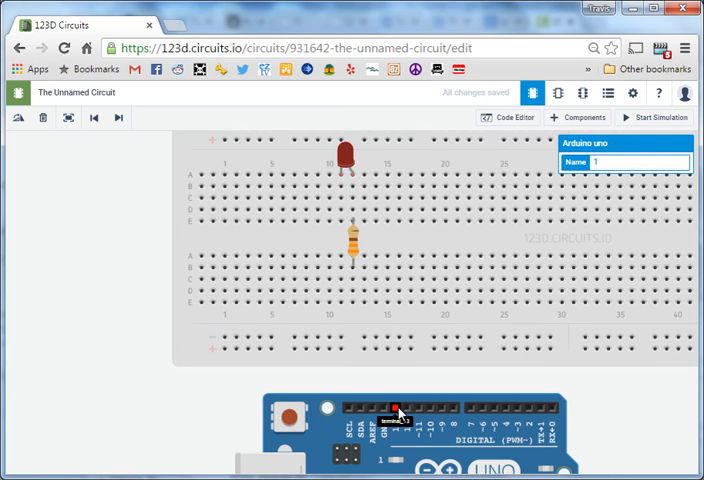
{"action": "mouse_move", "coordinate": [442, 448]}
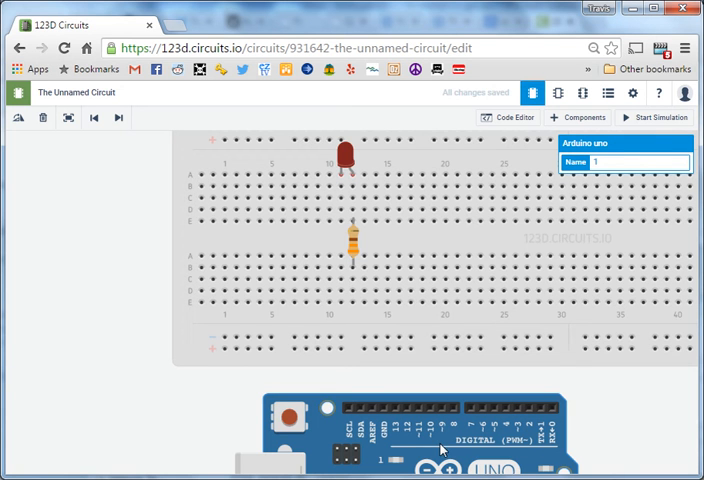
{"action": "mouse_move", "coordinate": [446, 448]}
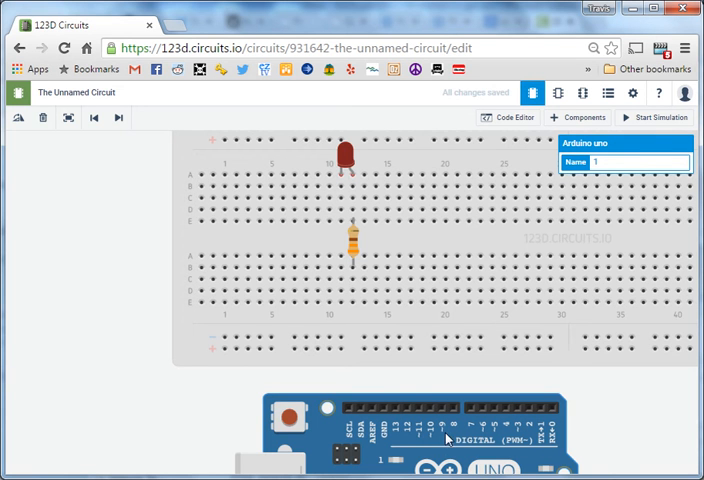
{"action": "mouse_move", "coordinate": [408, 444]}
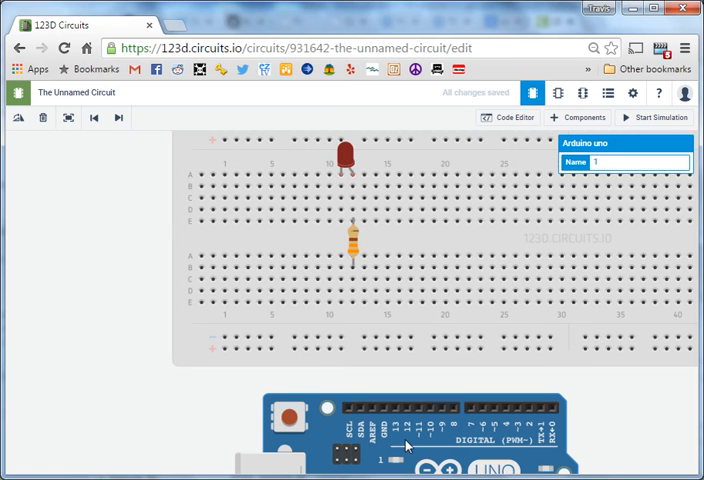
{"action": "mouse_move", "coordinate": [388, 436]}
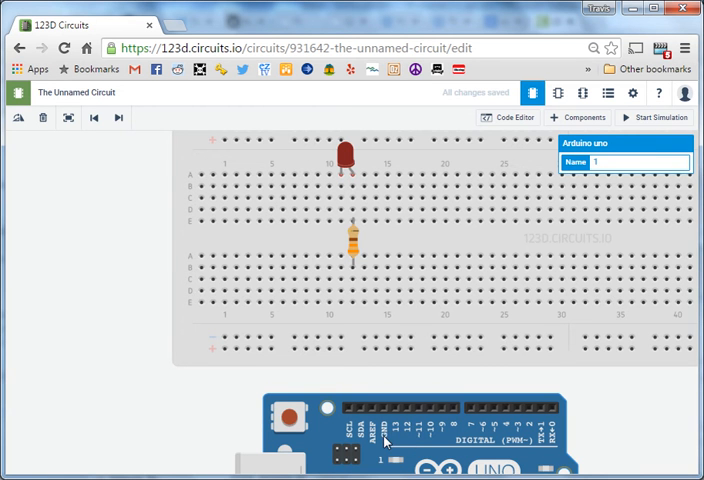
- Run a wire from the Arduino GND pin to the breadboard's bottom rail and colour it black
{"action": "left_click", "coordinate": [364, 348]}
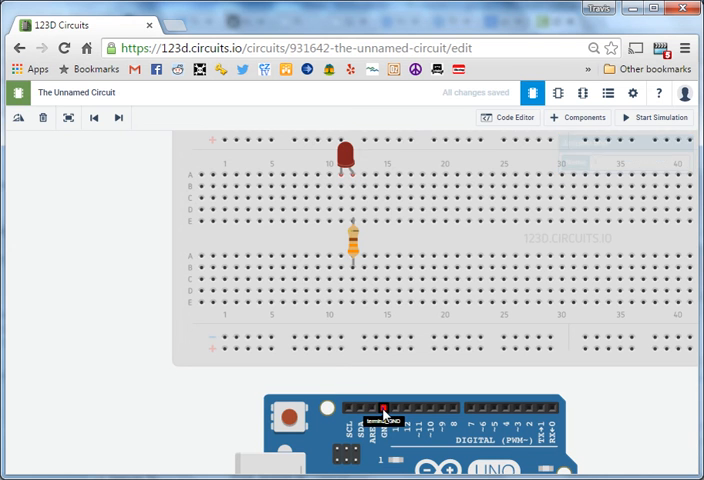
{"action": "left_click_drag", "start_coordinate": [384, 416], "coordinate": [264, 312]}
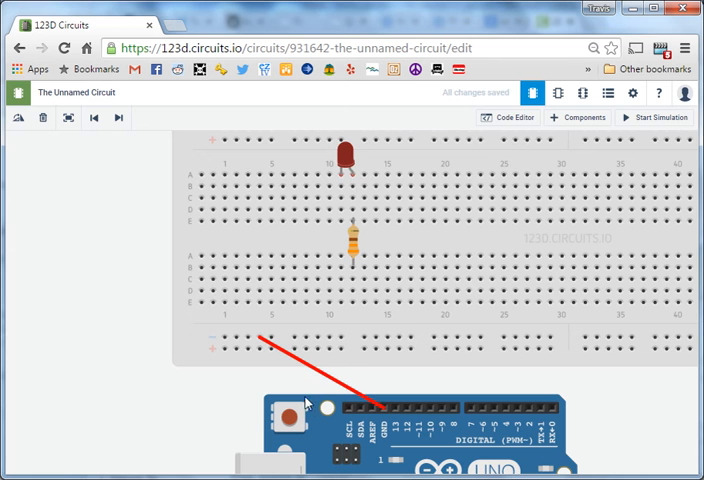
{"action": "mouse_move", "coordinate": [340, 384]}
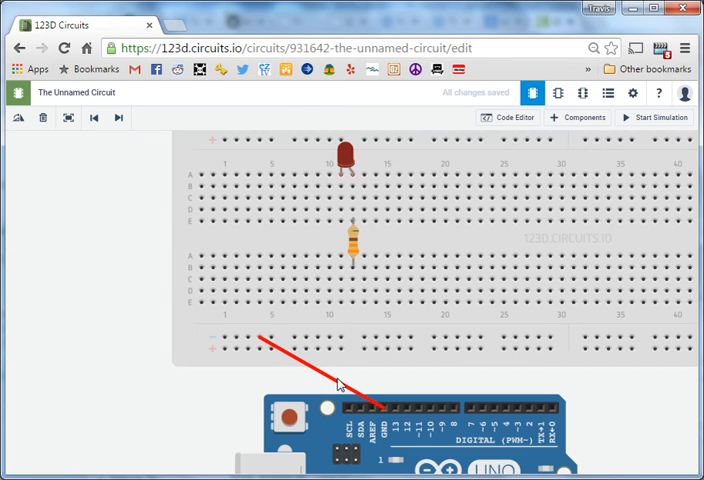
{"action": "left_click", "coordinate": [340, 390]}
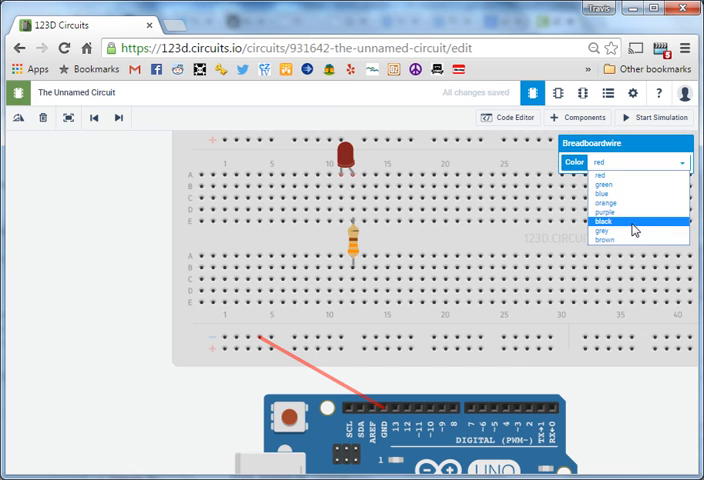
{"action": "left_click", "coordinate": [616, 216]}
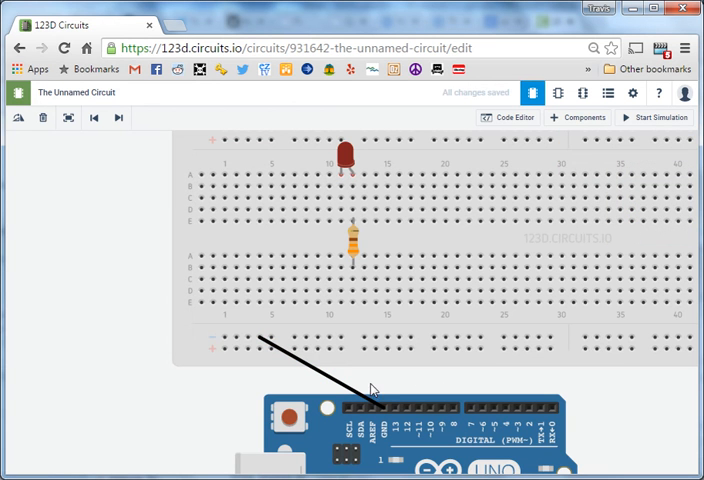
- Run a wire from Arduino pin 13 to the hole below the resistor and recolour it orange
{"action": "left_click", "coordinate": [374, 348]}
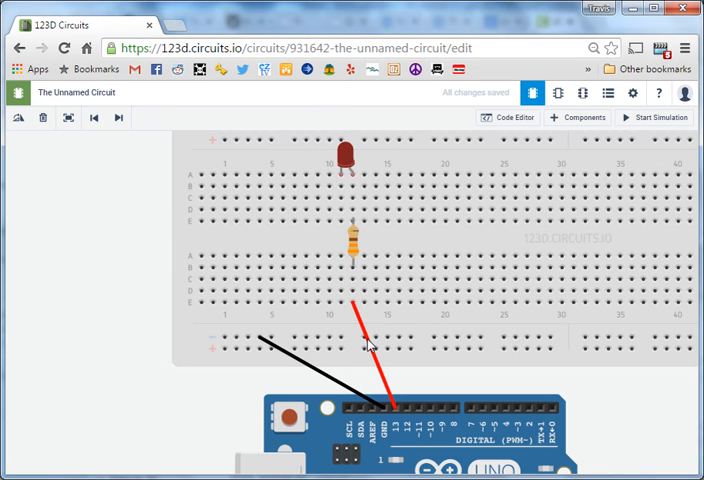
{"action": "mouse_move", "coordinate": [390, 418]}
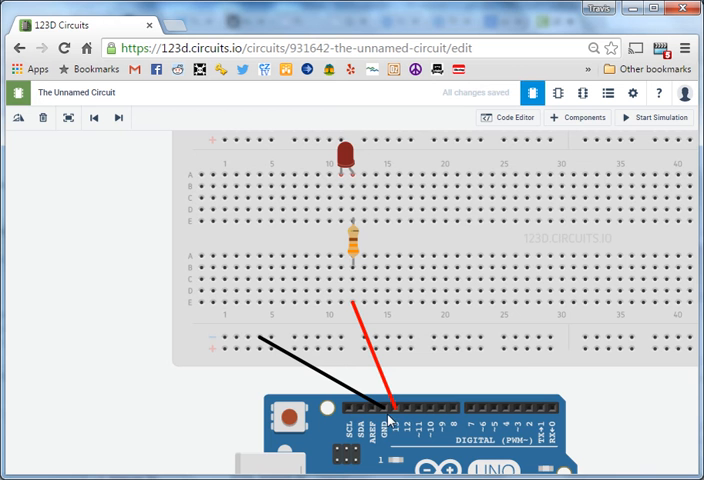
{"action": "mouse_move", "coordinate": [630, 424]}
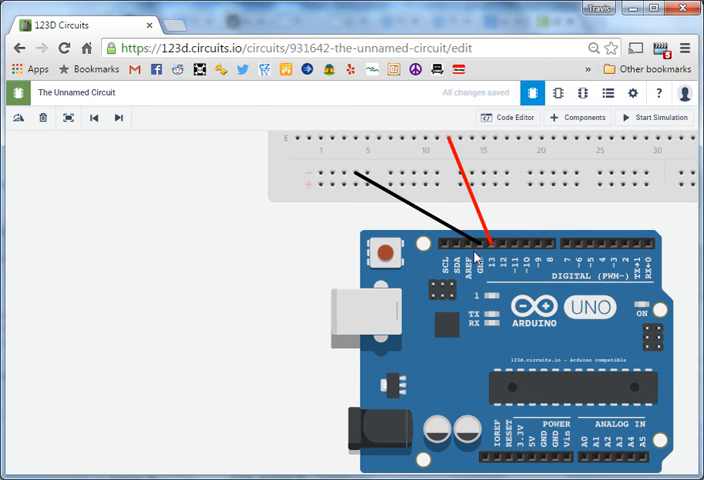
{"action": "left_click", "coordinate": [480, 240]}
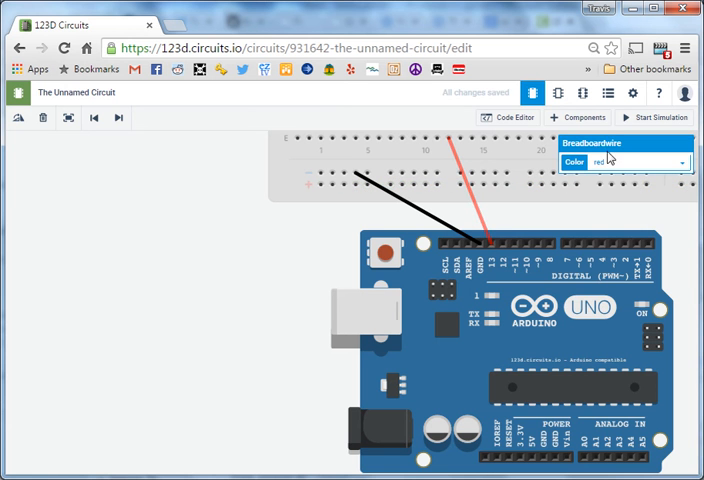
{"action": "left_click", "coordinate": [616, 160]}
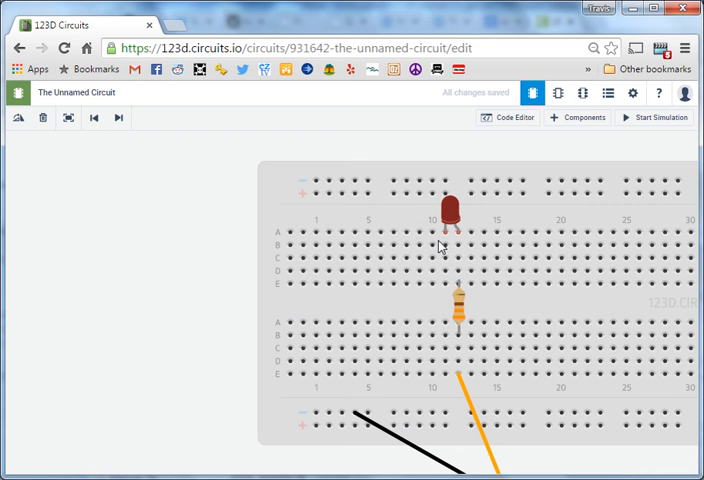
{"action": "mouse_move", "coordinate": [432, 286]}
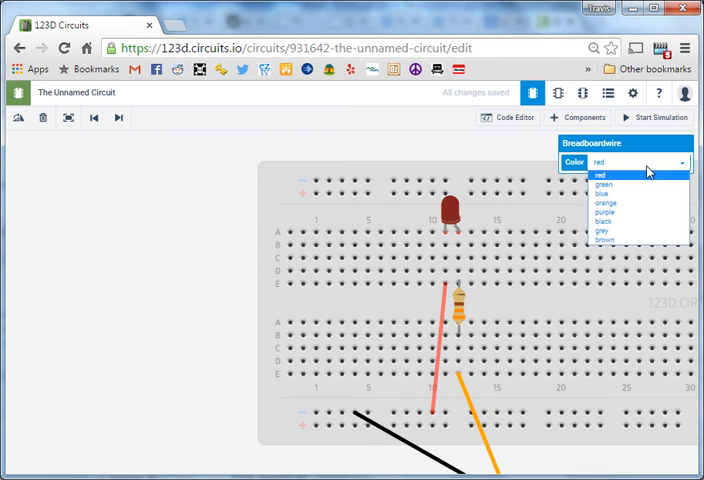
{"action": "left_click", "coordinate": [604, 220]}
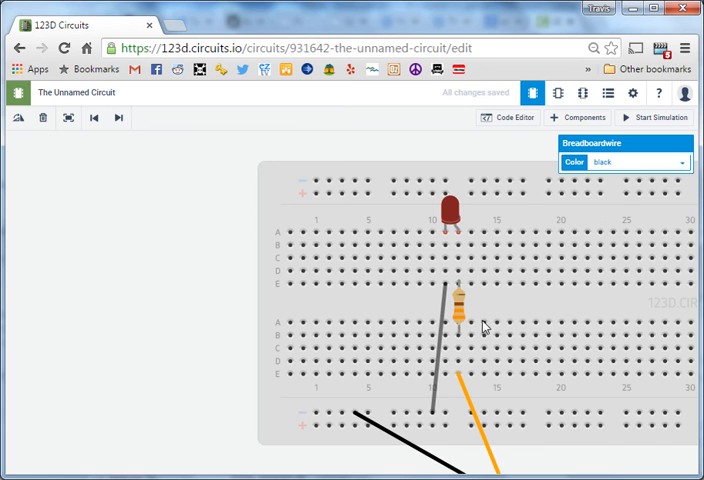
{"action": "mouse_move", "coordinate": [456, 364]}
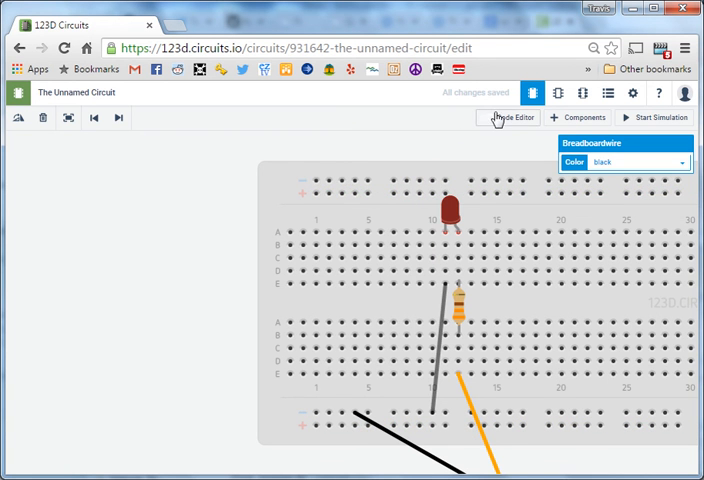
{"action": "left_click", "coordinate": [508, 116]}
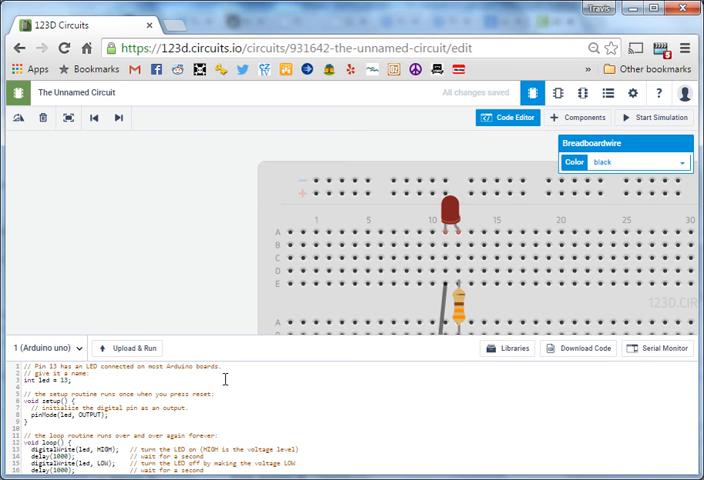
{"action": "mouse_move", "coordinate": [244, 336]}
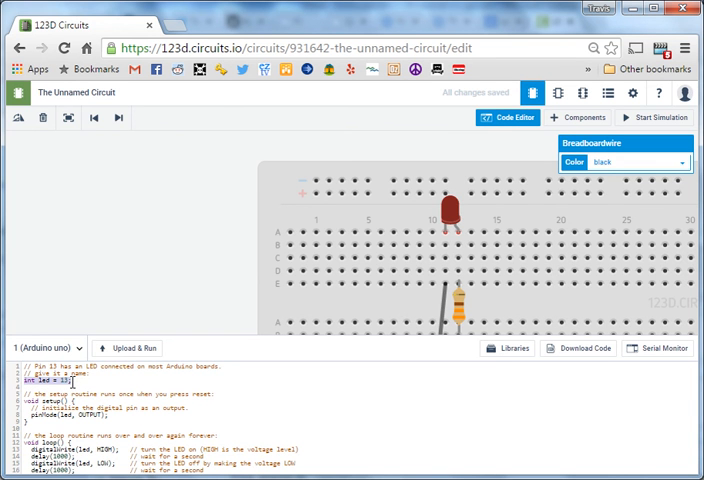
{"action": "mouse_move", "coordinate": [508, 308]}
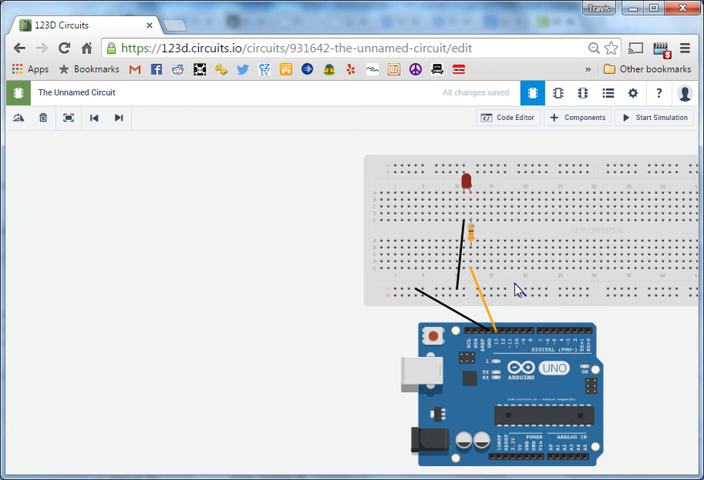
{"action": "mouse_move", "coordinate": [384, 336]}
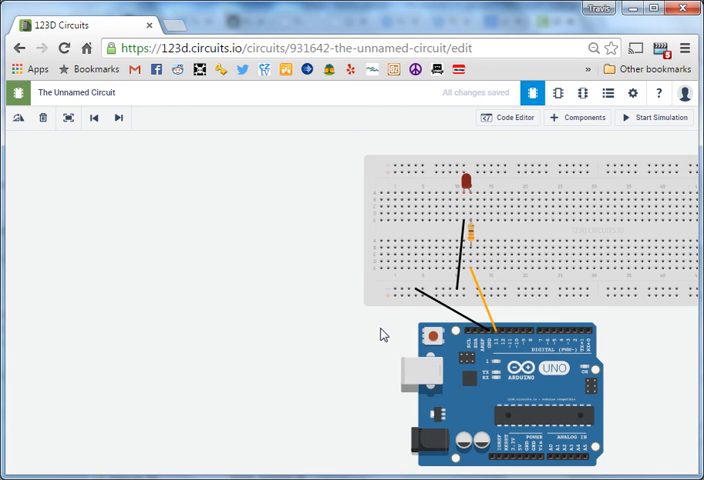
{"action": "mouse_move", "coordinate": [496, 348]}
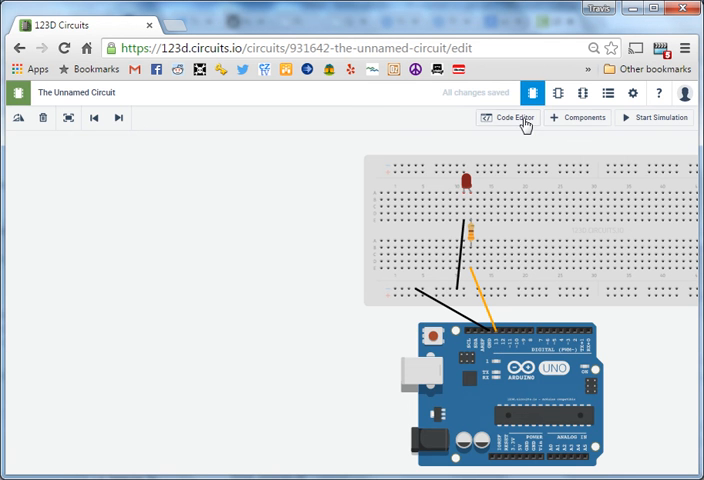
- Show the Code Editor and set the Blink sketch's 'int led' pin to 13
{"action": "left_click", "coordinate": [510, 116]}
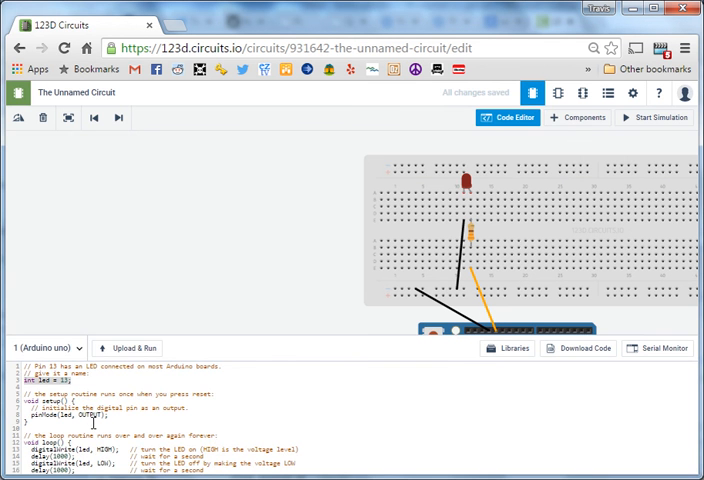
{"action": "mouse_move", "coordinate": [560, 308]}
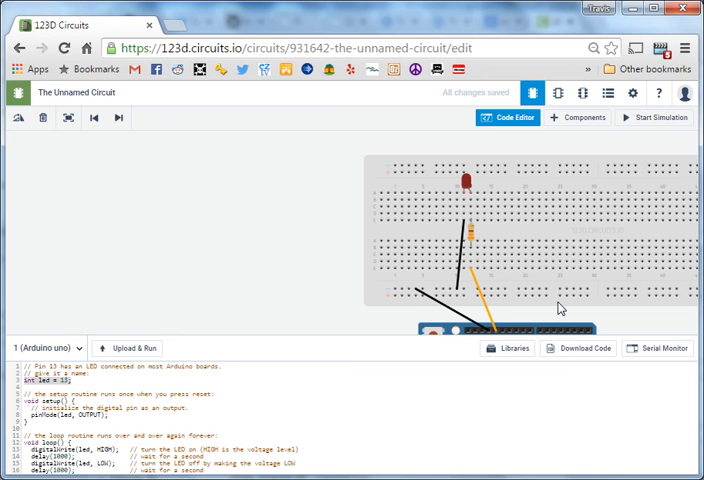
{"action": "mouse_move", "coordinate": [480, 186]}
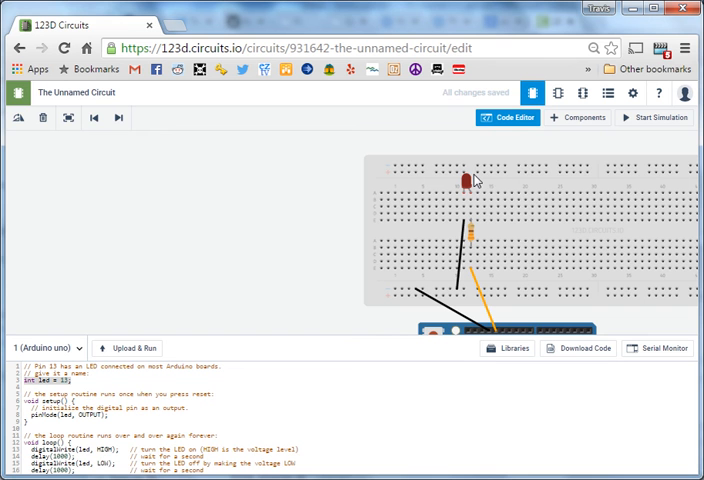
{"action": "mouse_move", "coordinate": [478, 188]}
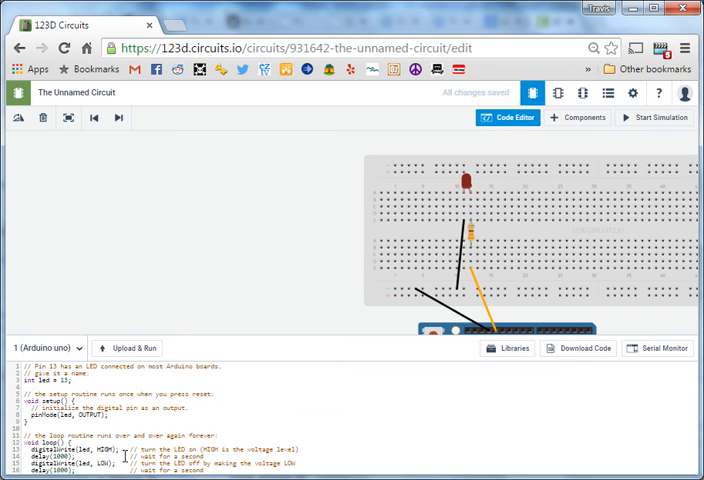
{"action": "mouse_move", "coordinate": [184, 424]}
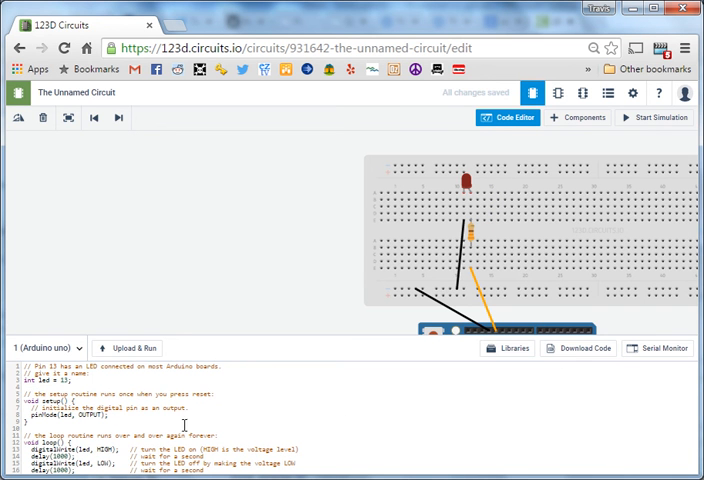
{"action": "mouse_move", "coordinate": [204, 436]}
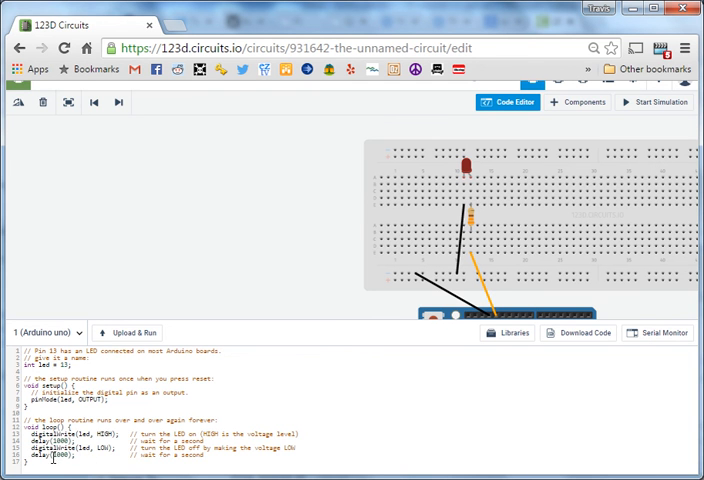
{"action": "mouse_move", "coordinate": [428, 272]}
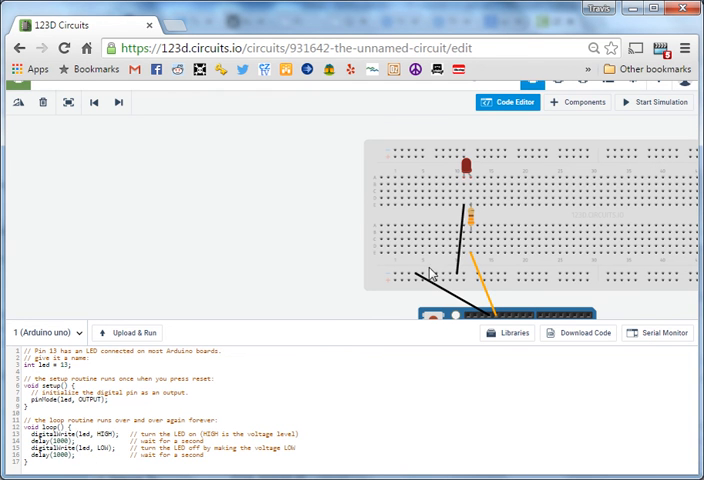
- Upload & Run the edited Blink sketch so the simulation starts
{"action": "left_click", "coordinate": [128, 332]}
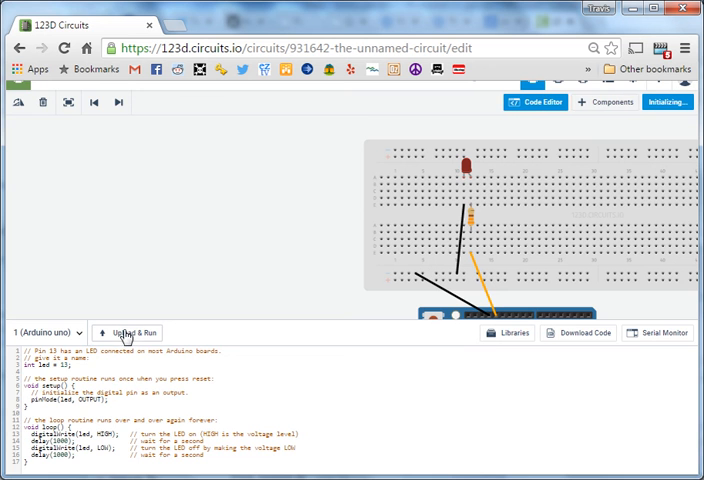
{"action": "left_click", "coordinate": [128, 332]}
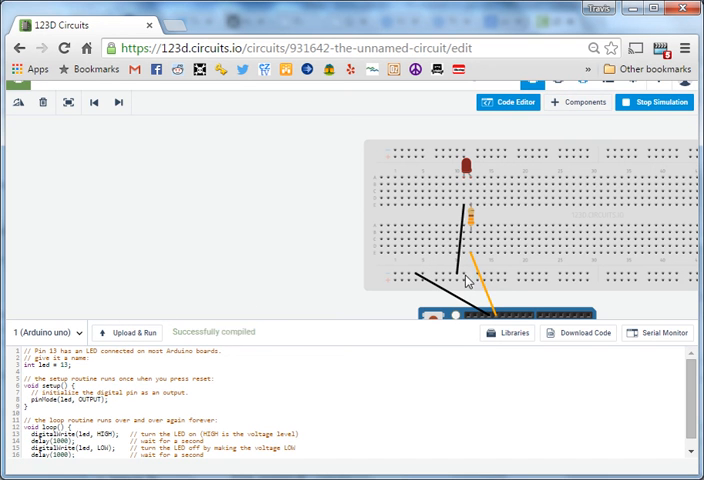
{"action": "mouse_move", "coordinate": [512, 286]}
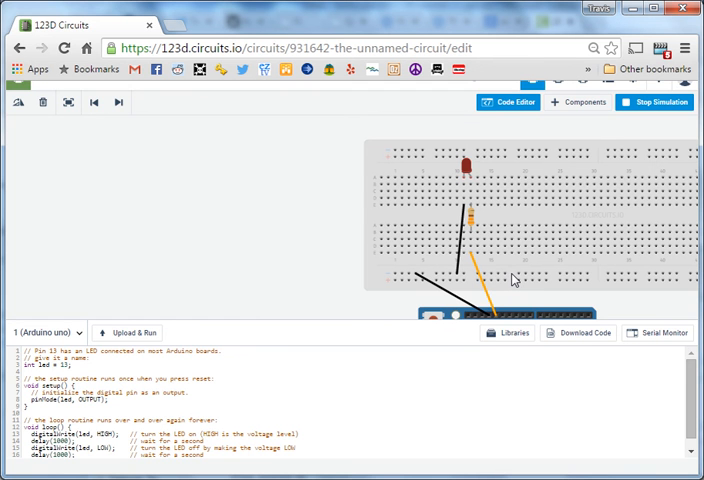
{"action": "mouse_move", "coordinate": [478, 220]}
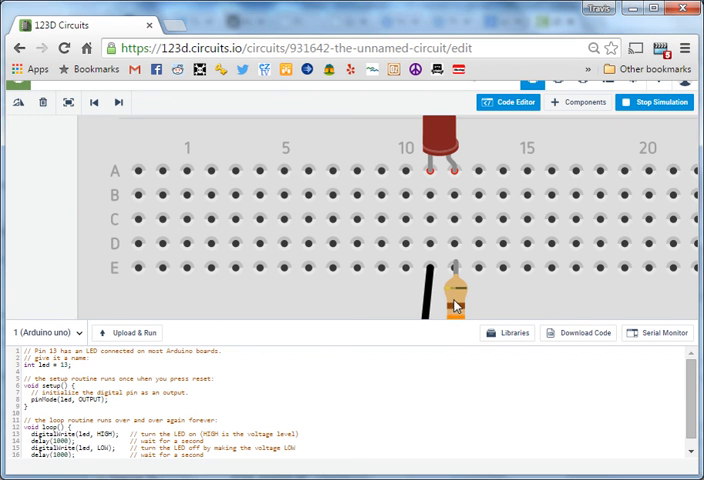
- Select the 330 Ω resistor to view its inspector, then hide the code panel
{"action": "left_click", "coordinate": [452, 290]}
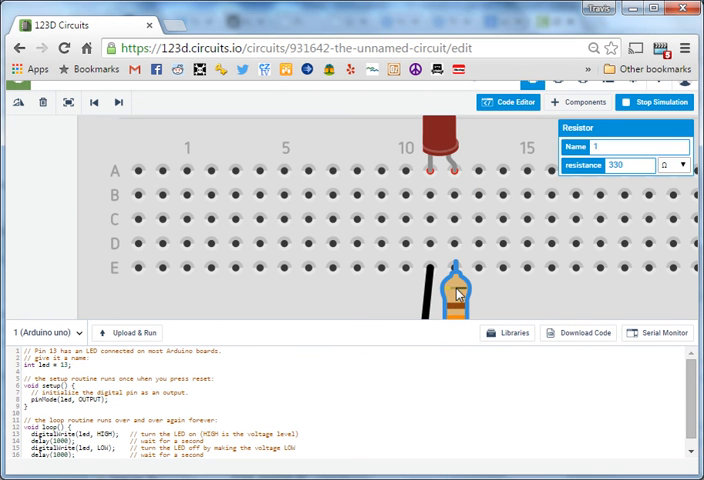
{"action": "left_click", "coordinate": [654, 100]}
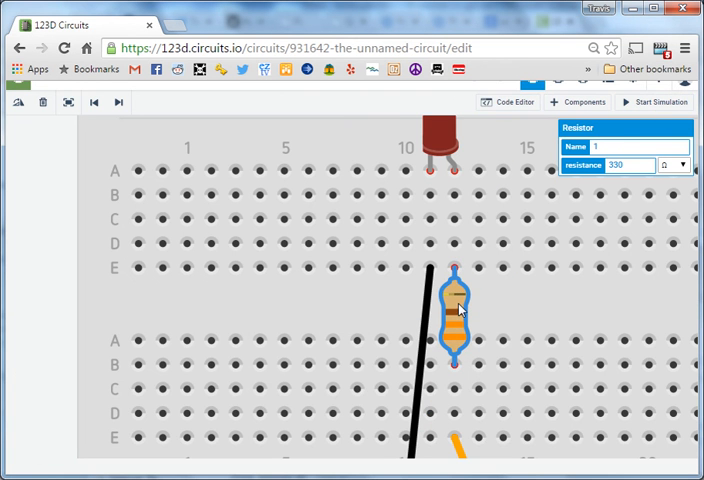
{"action": "mouse_move", "coordinate": [610, 136]}
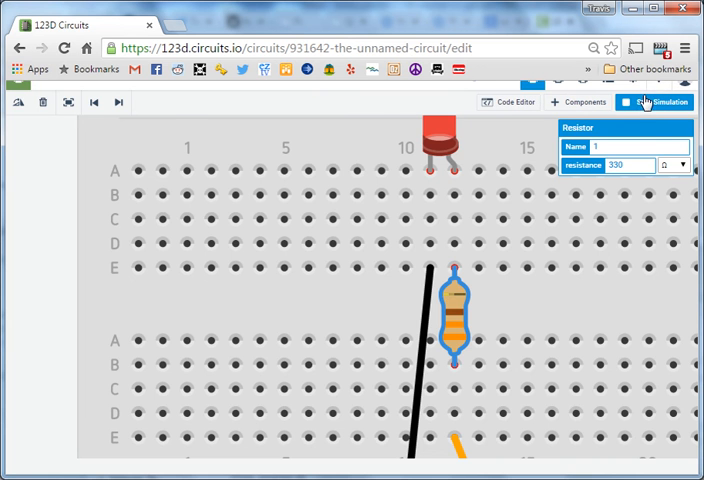
{"action": "left_click", "coordinate": [656, 102]}
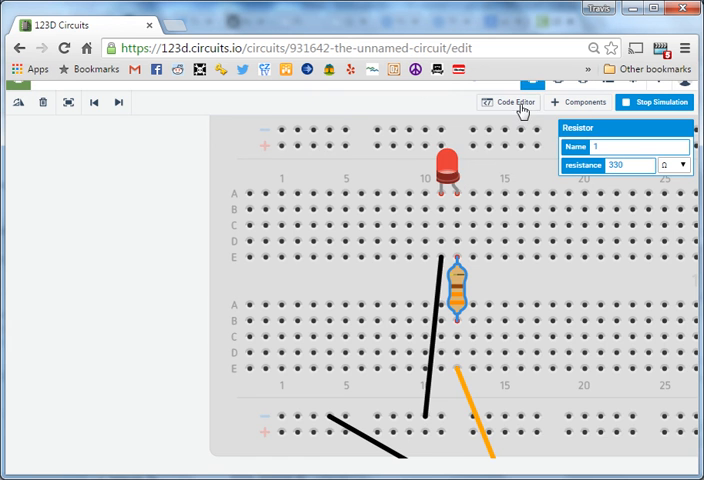
- Reopen the Code Editor and upload the Blink sketch again to the running simulation
{"action": "left_click", "coordinate": [512, 102]}
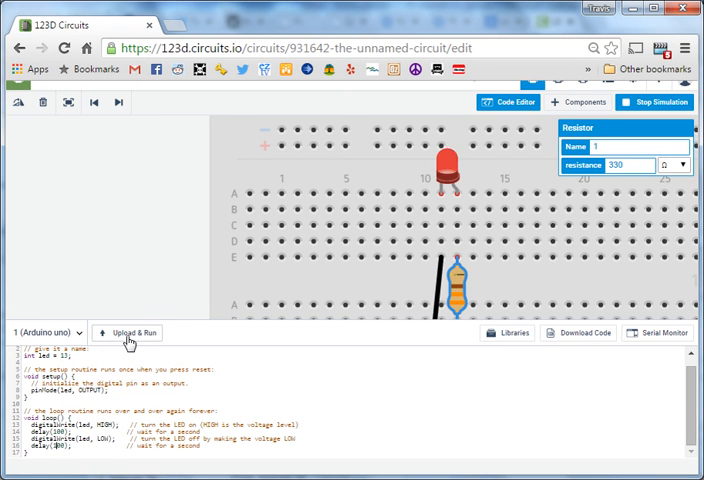
{"action": "left_click", "coordinate": [126, 332]}
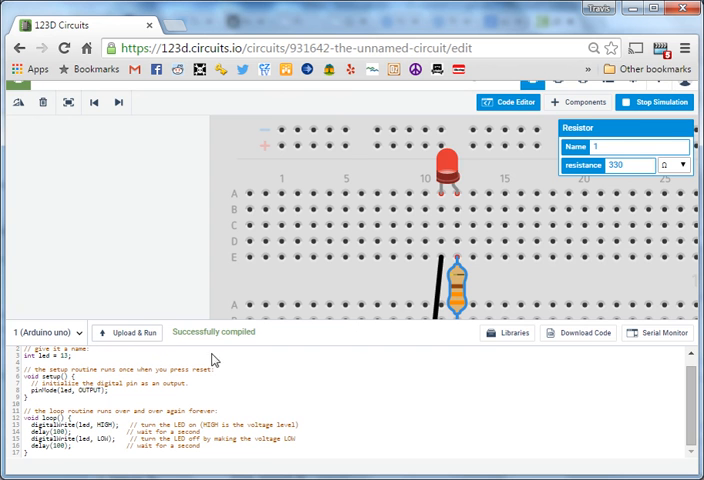